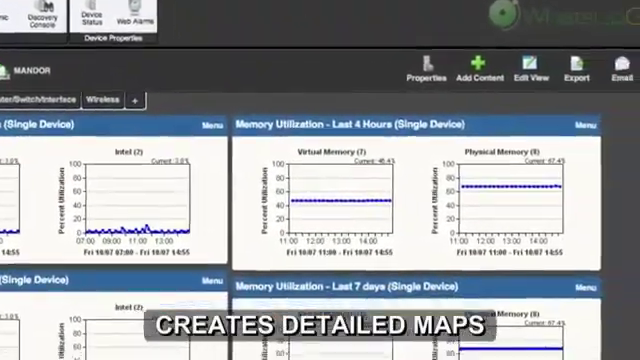
scroll("down", 3)
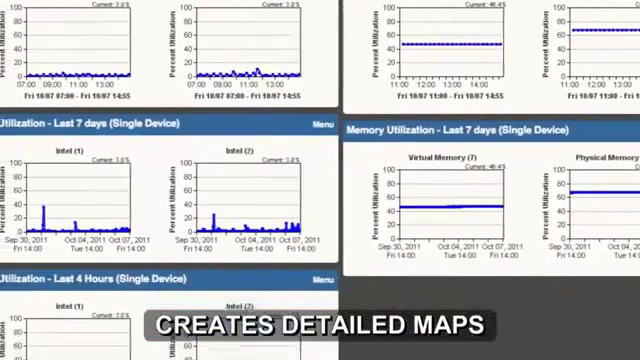